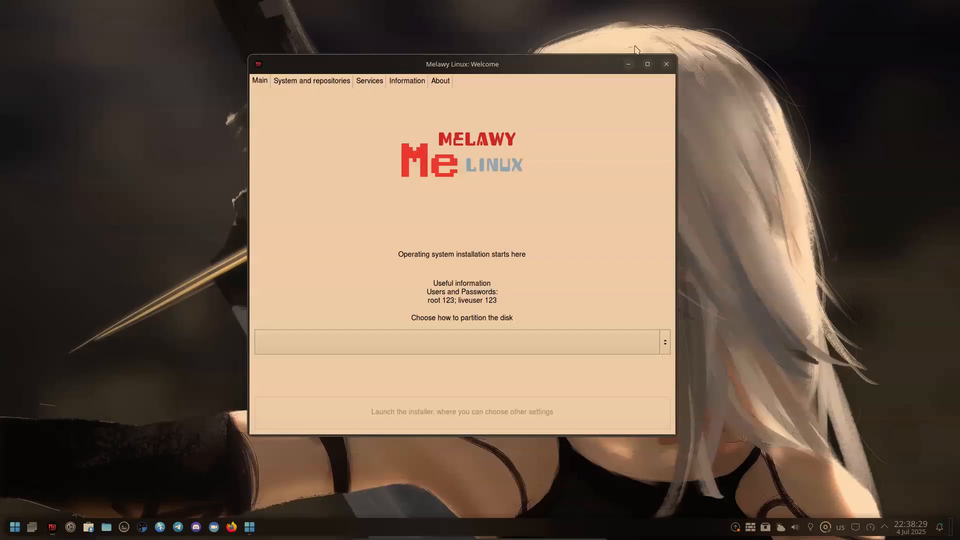
- Close the Melawy Linux Welcome window, leaving the bare desktop
{"action": "left_click", "coordinate": [666, 64]}
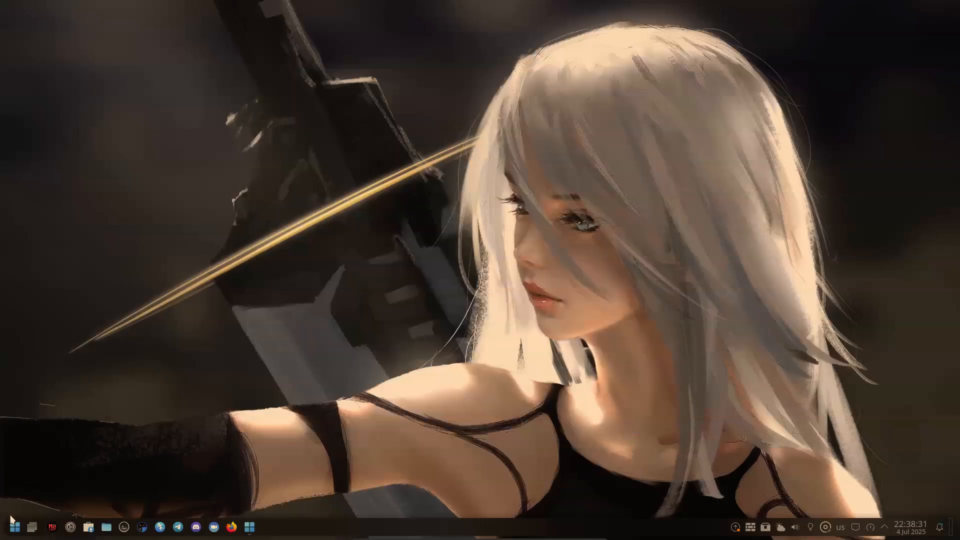
{"action": "left_click", "coordinate": [9, 527]}
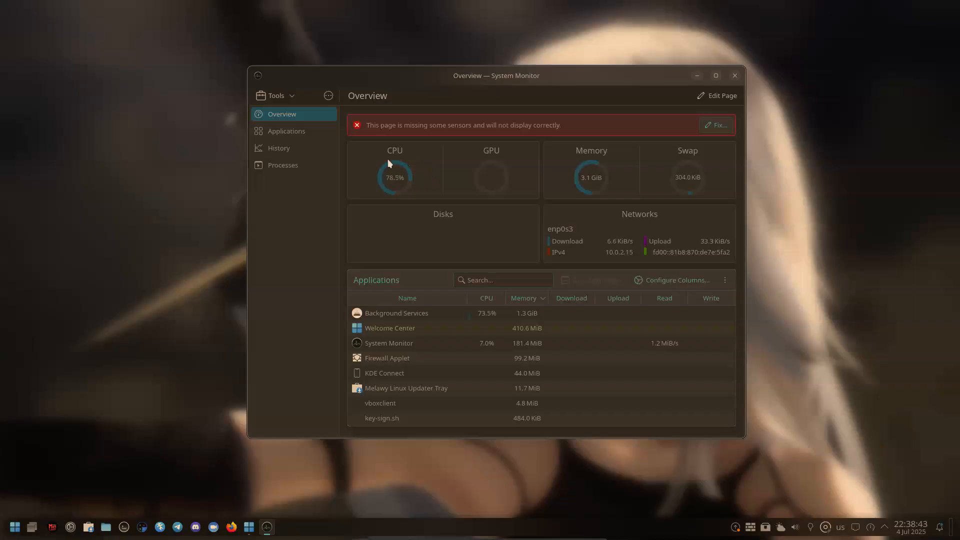
{"action": "mouse_move", "coordinate": [312, 184]}
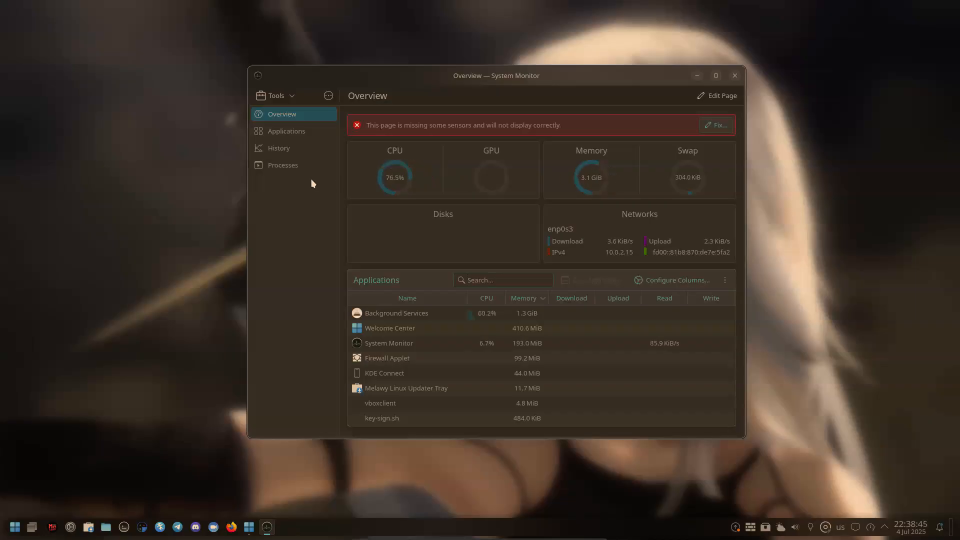
{"action": "left_click_drag", "start_coordinate": [397, 125], "coordinate": [485, 125]}
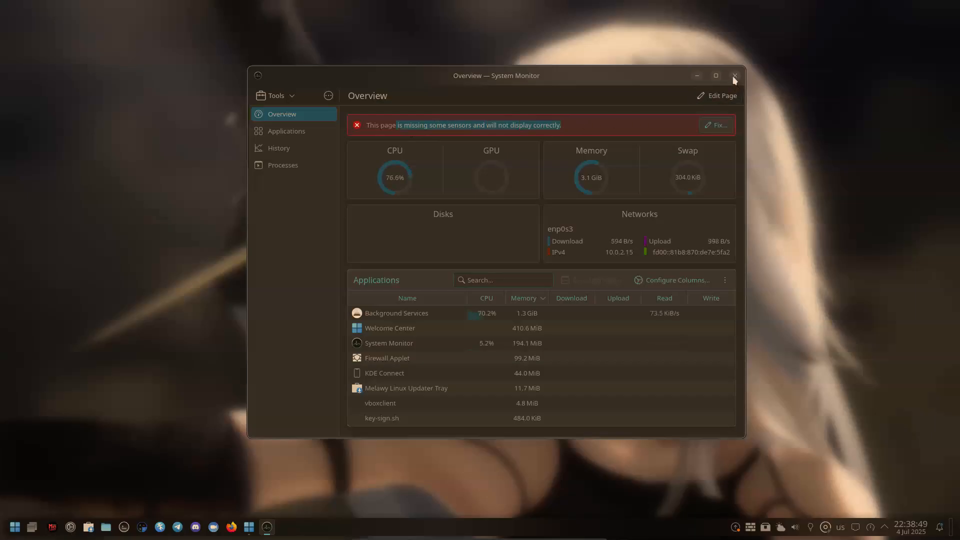
{"action": "left_click", "coordinate": [13, 527]}
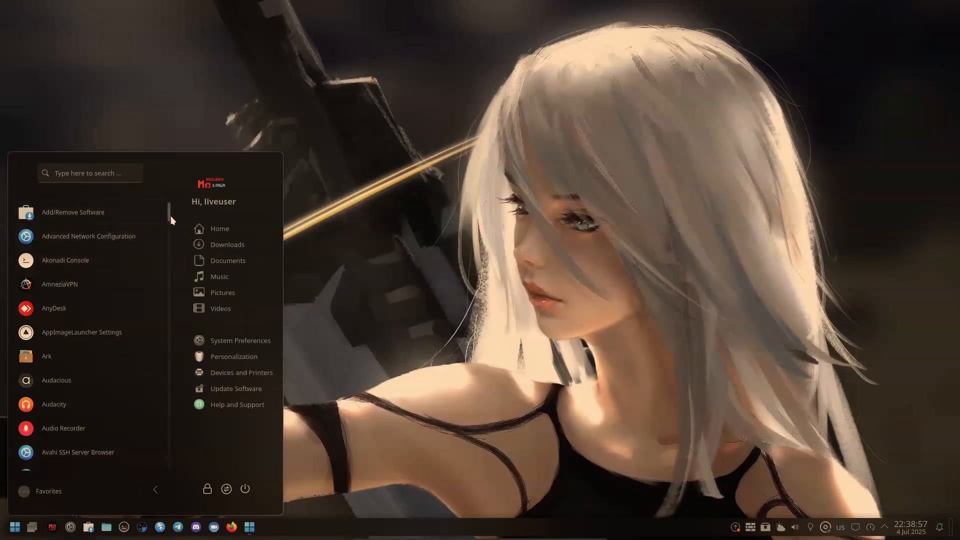
{"action": "scroll", "scroll_direction": "down", "scroll_amount": 3}
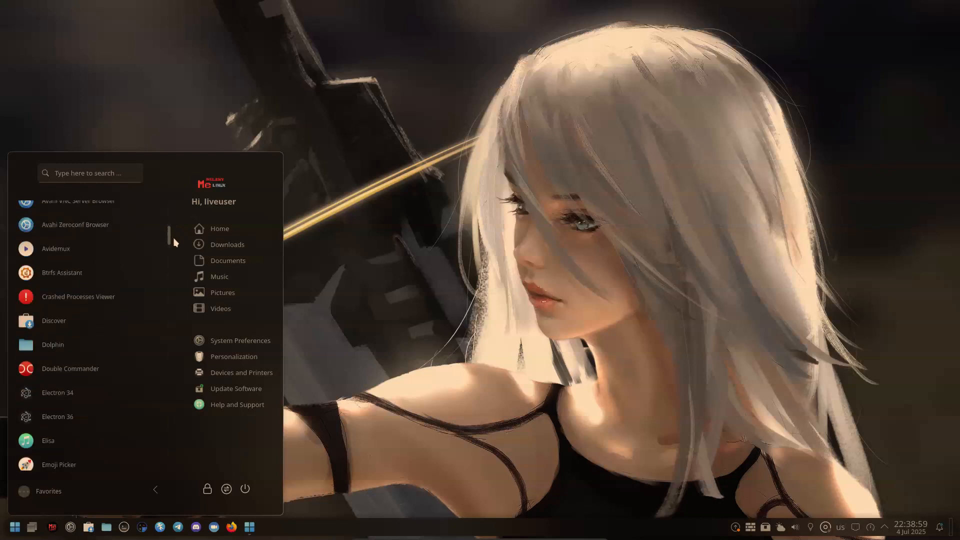
{"action": "scroll", "scroll_direction": "down", "scroll_amount": 3}
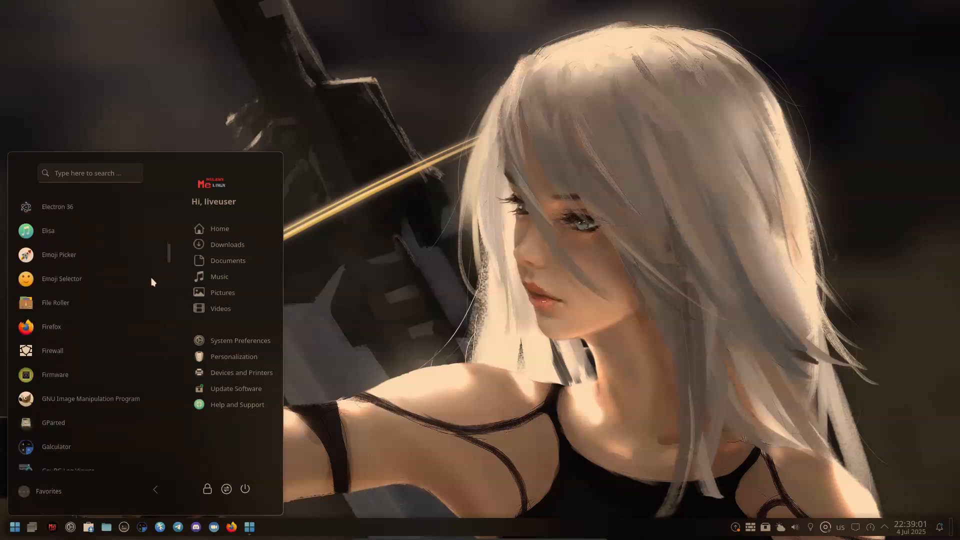
{"action": "scroll", "scroll_direction": "down", "scroll_amount": 3}
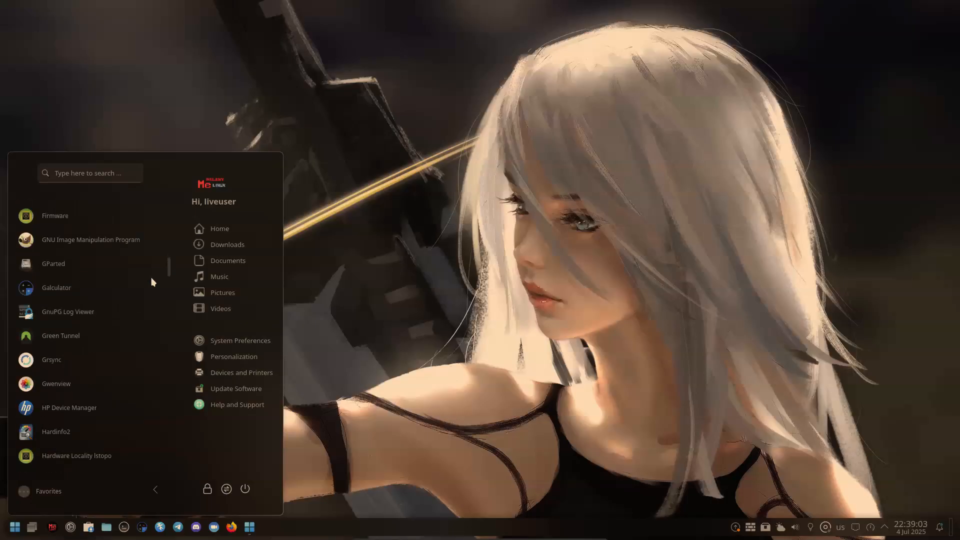
{"action": "scroll", "scroll_direction": "down", "scroll_amount": 3}
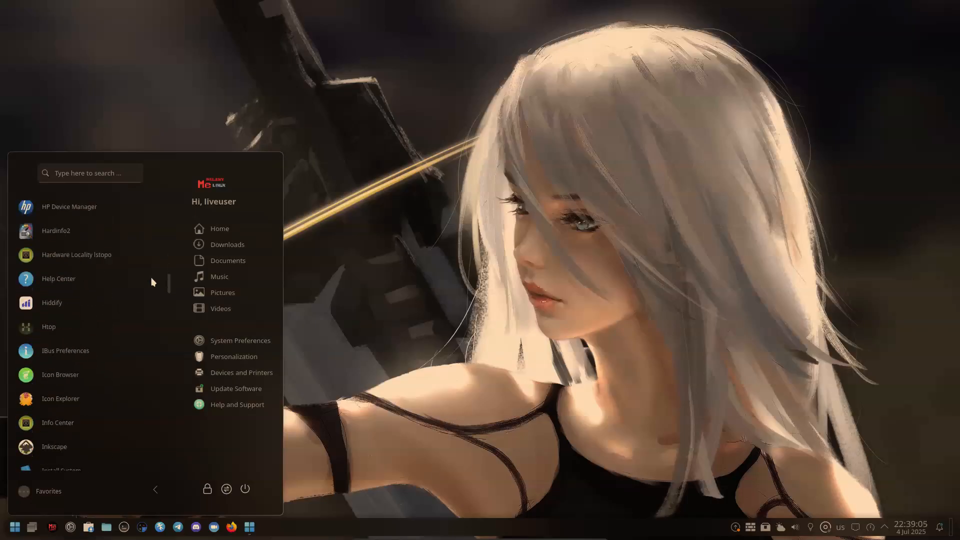
{"action": "scroll", "scroll_direction": "down", "scroll_amount": 3}
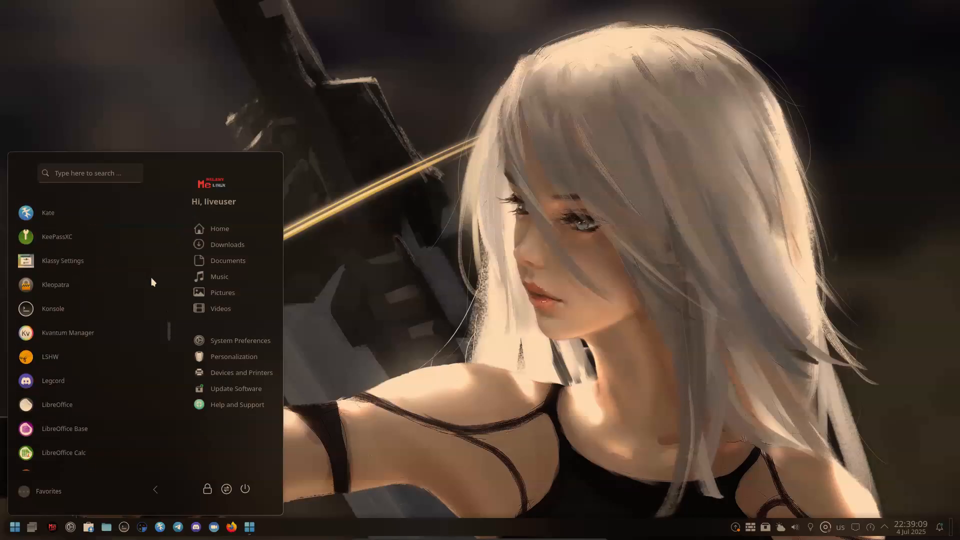
{"action": "scroll", "scroll_direction": "down", "scroll_amount": 3}
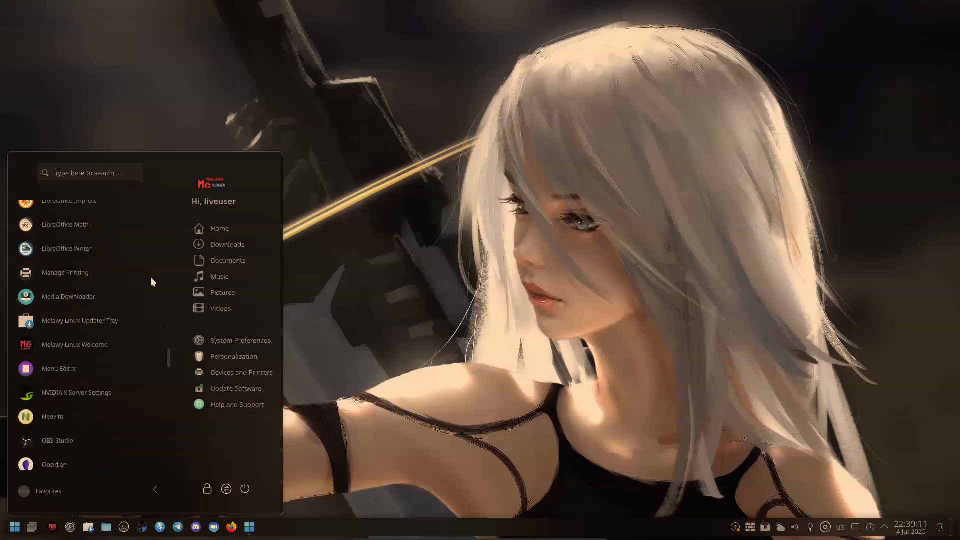
{"action": "scroll", "scroll_direction": "down", "scroll_amount": 3}
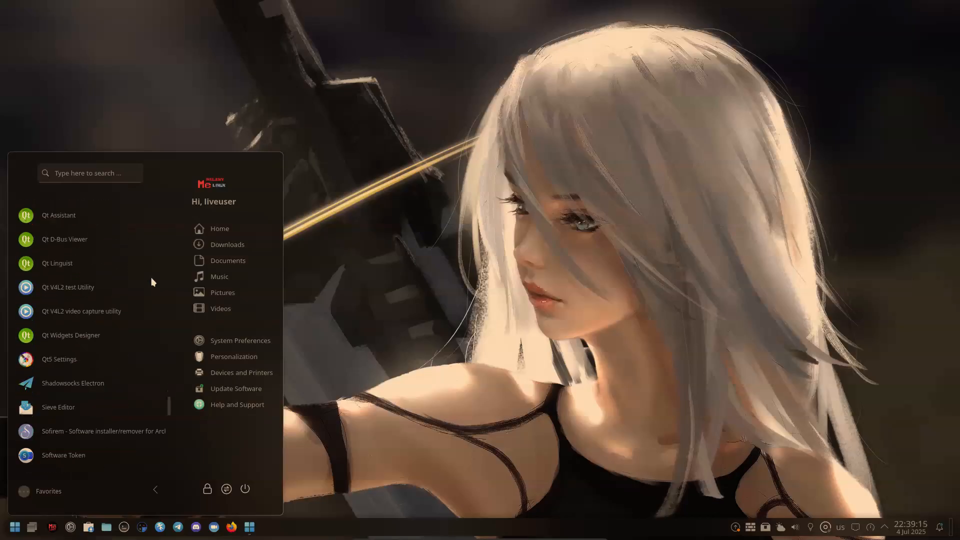
{"action": "scroll", "scroll_direction": "down", "scroll_amount": 3}
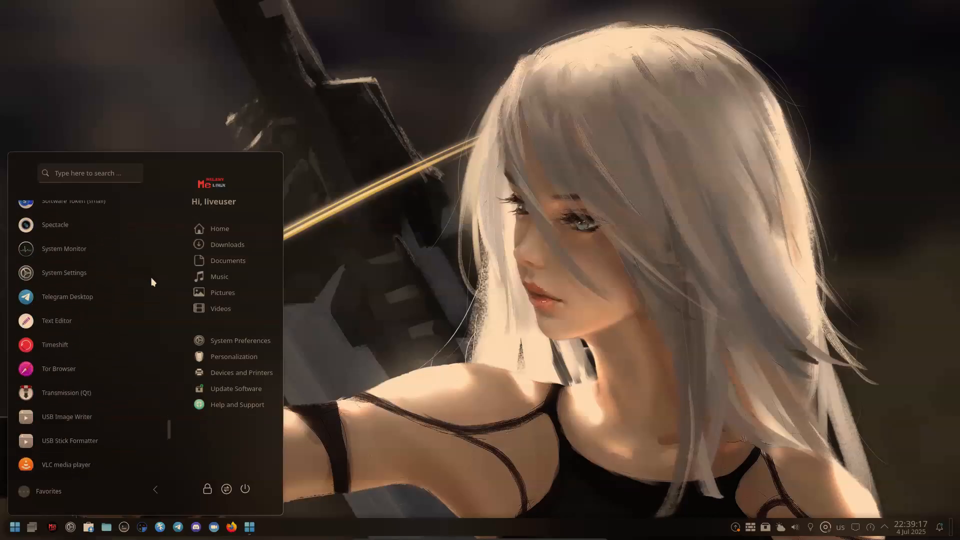
{"action": "scroll", "scroll_direction": "down", "scroll_amount": 3}
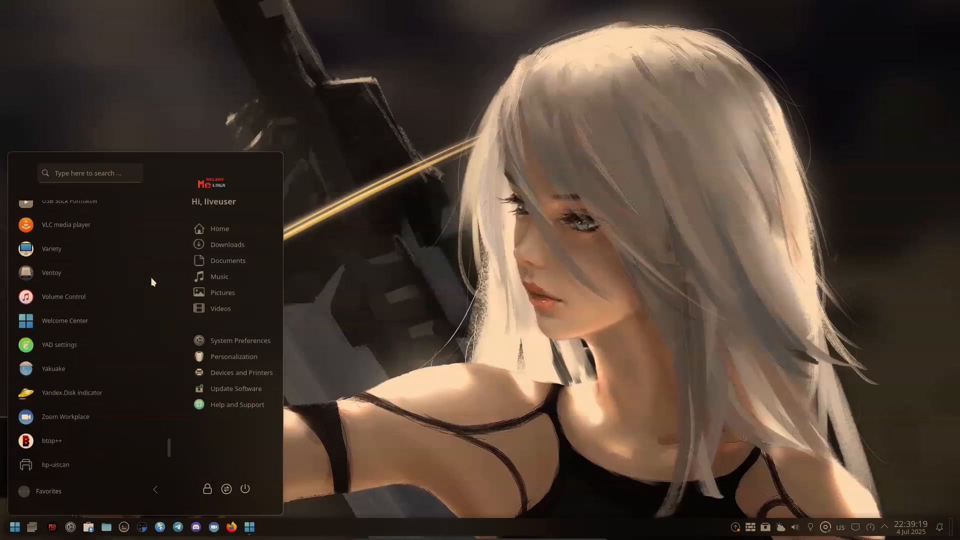
{"action": "scroll", "scroll_direction": "down", "scroll_amount": 3}
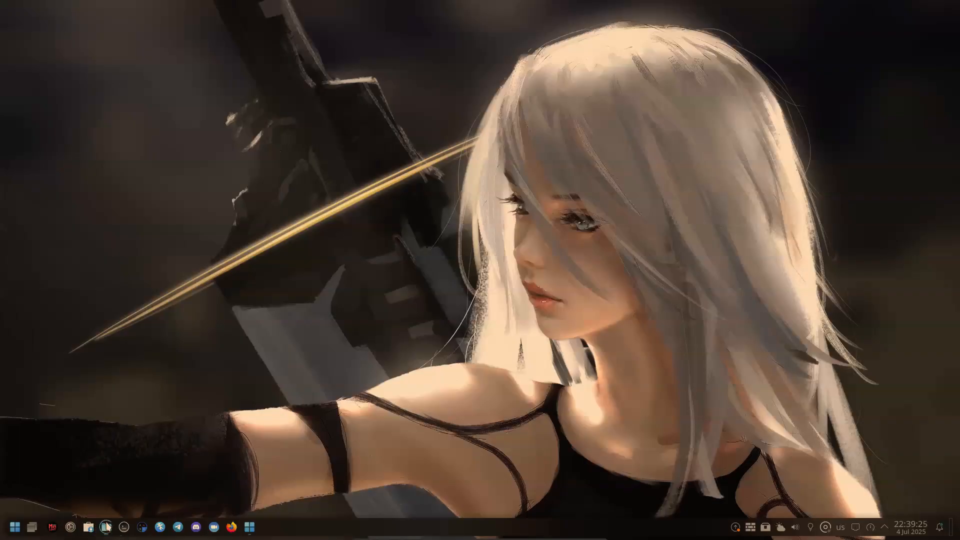
- Launch Dolphin from the taskbar at the Home folder
{"action": "left_click", "coordinate": [89, 527]}
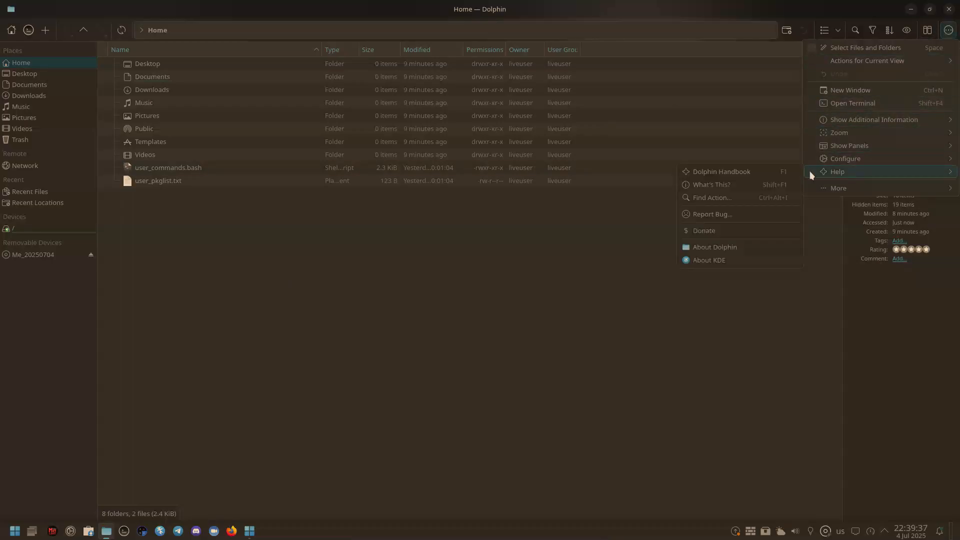
- Show the Home folder in Icons view with hidden dotfiles visible and file search active
{"action": "left_click", "coordinate": [713, 247]}
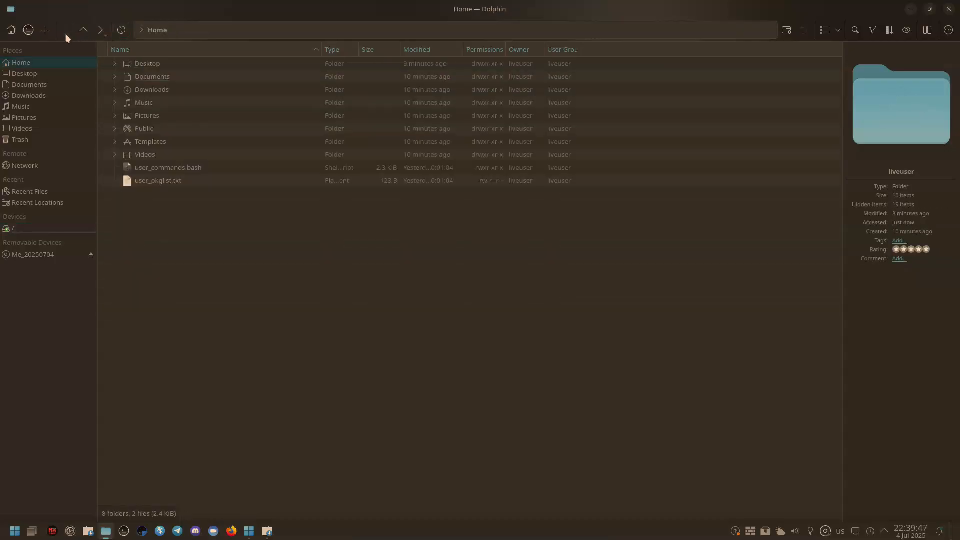
{"action": "left_click", "coordinate": [44, 29]}
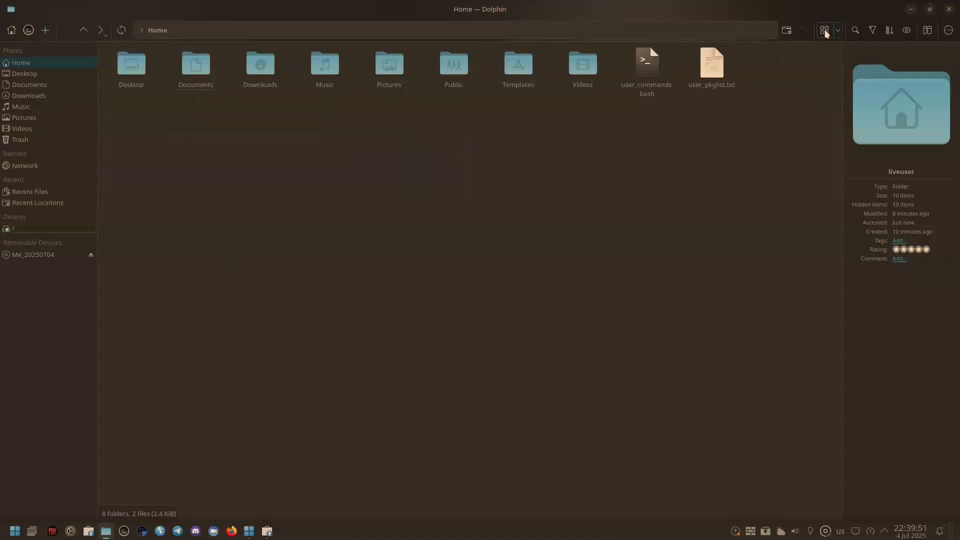
{"action": "left_click", "coordinate": [855, 30]}
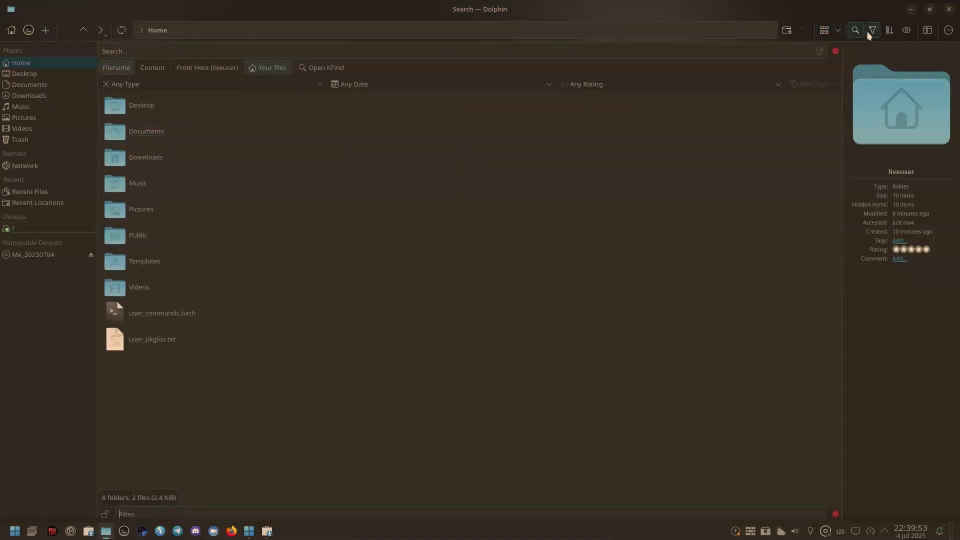
{"action": "left_click", "coordinate": [906, 29]}
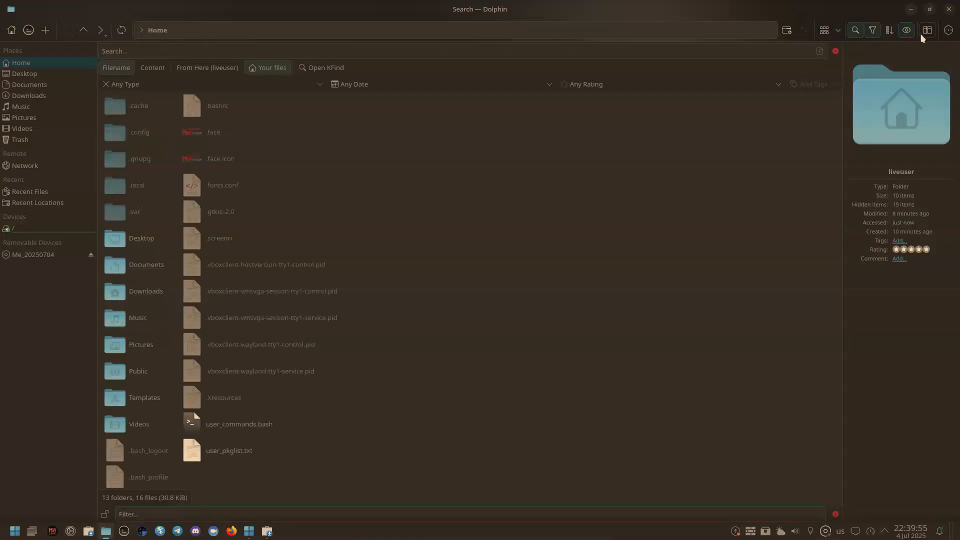